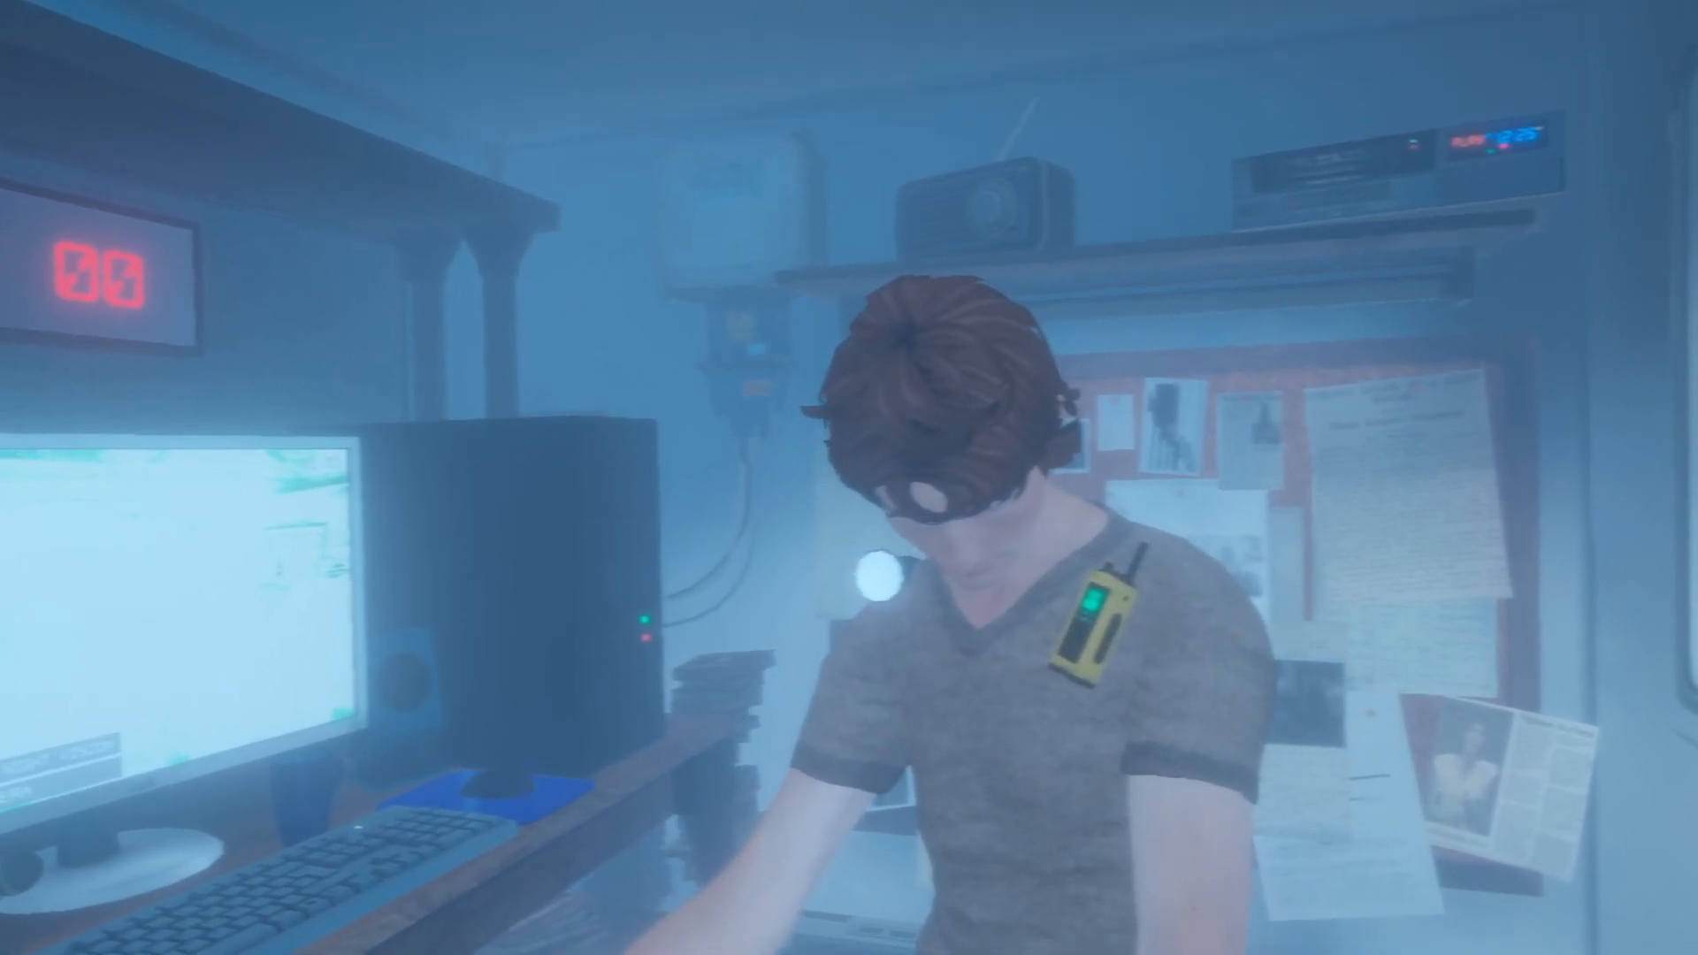
key("Escape")
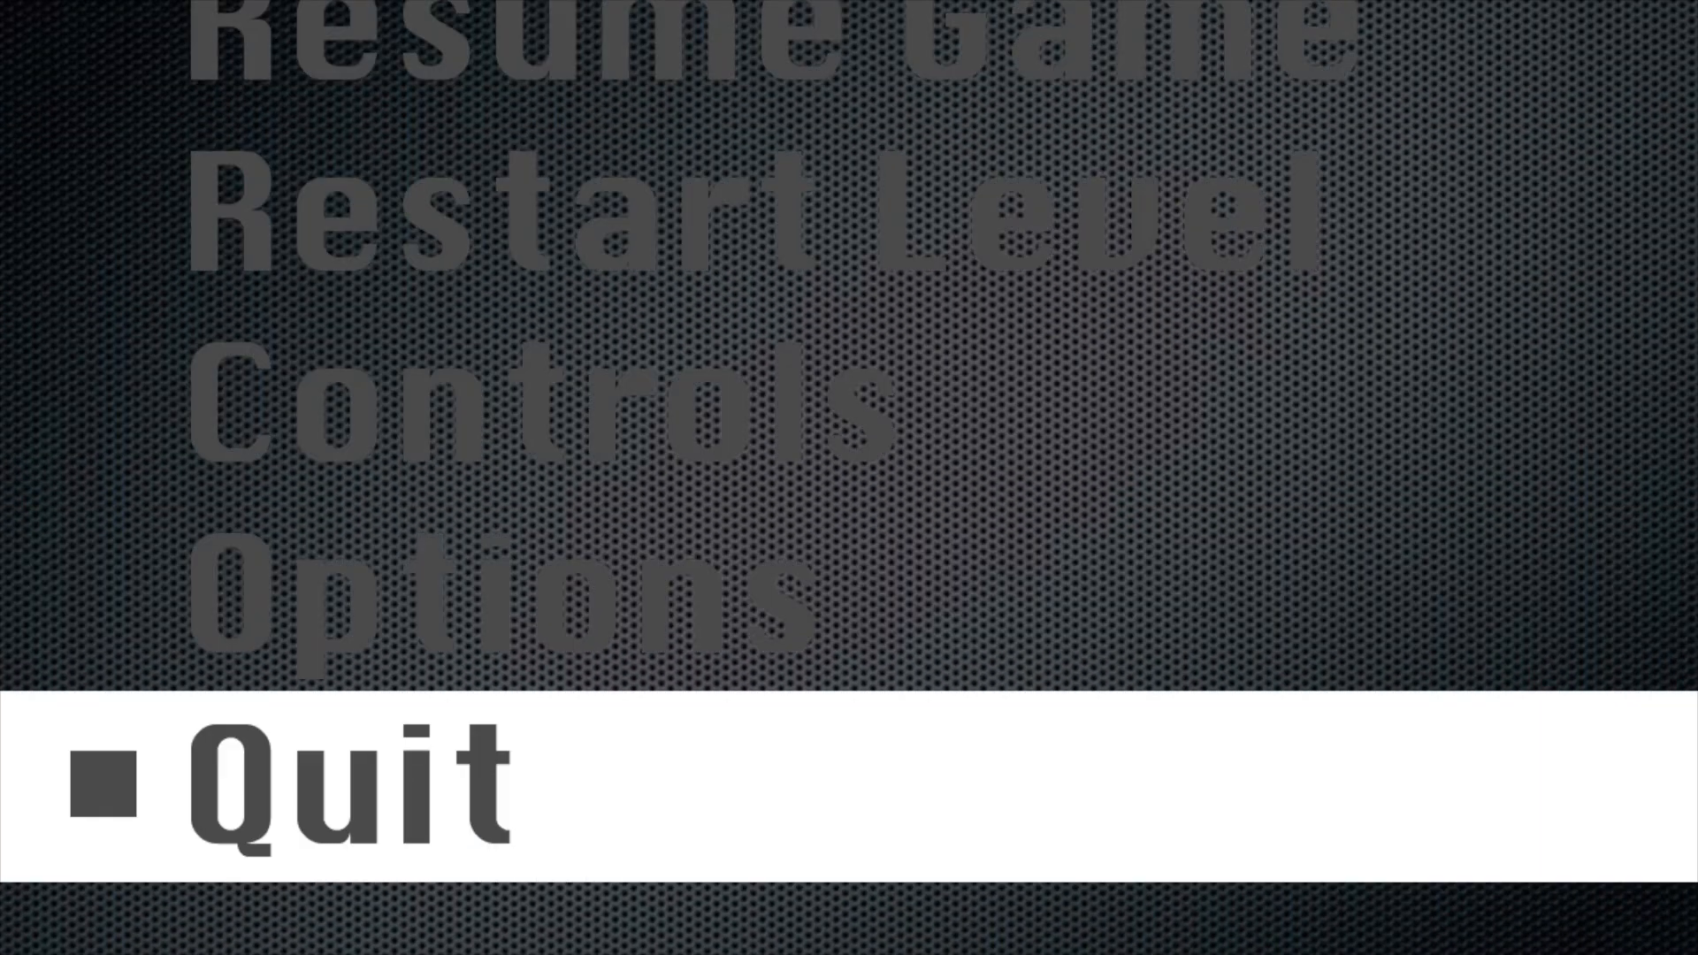